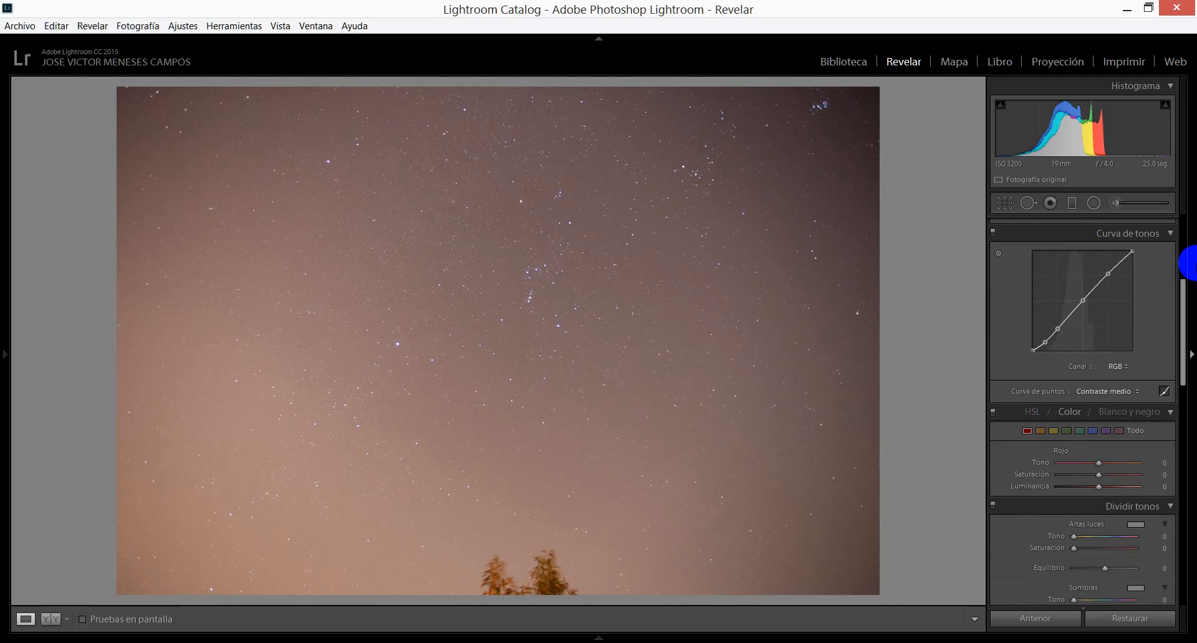
# Step: Apply the Strong Contrast point curve, then switch lens profile corrections on and back off
pyautogui.click(1105, 391)
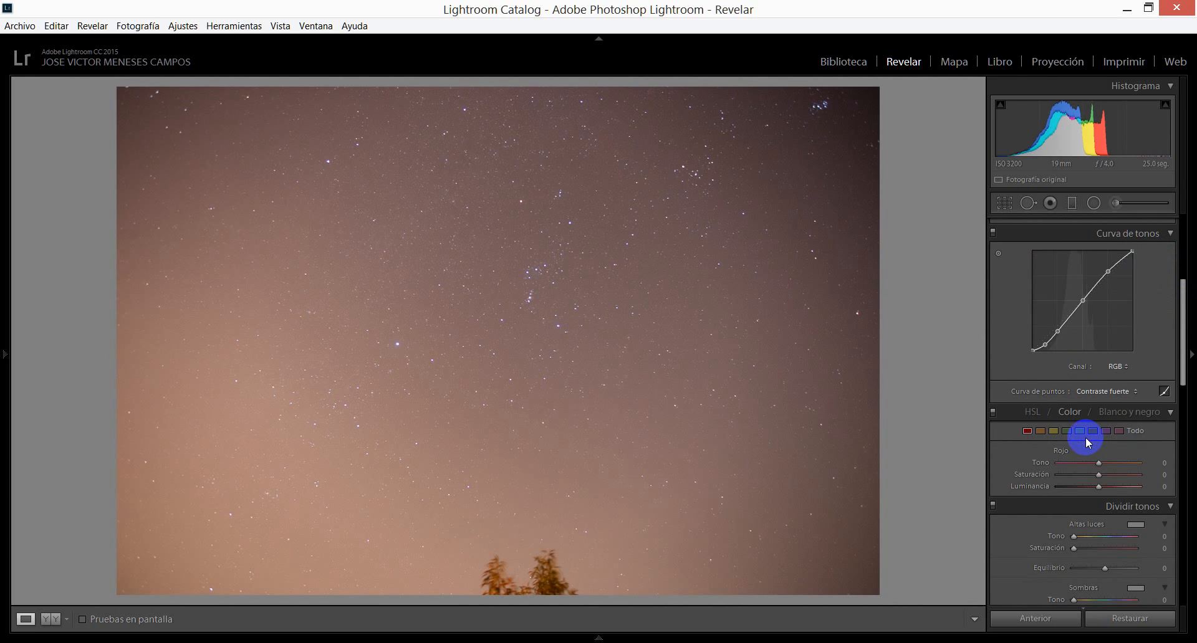
pyautogui.scroll(-3)
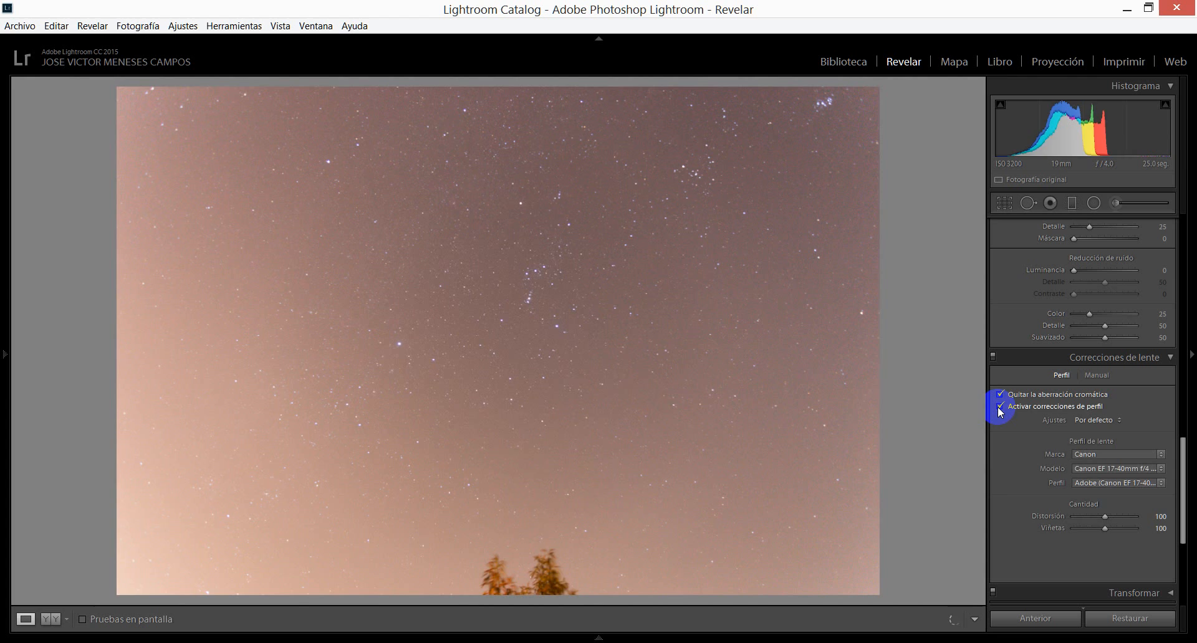
pyautogui.click(999, 406)
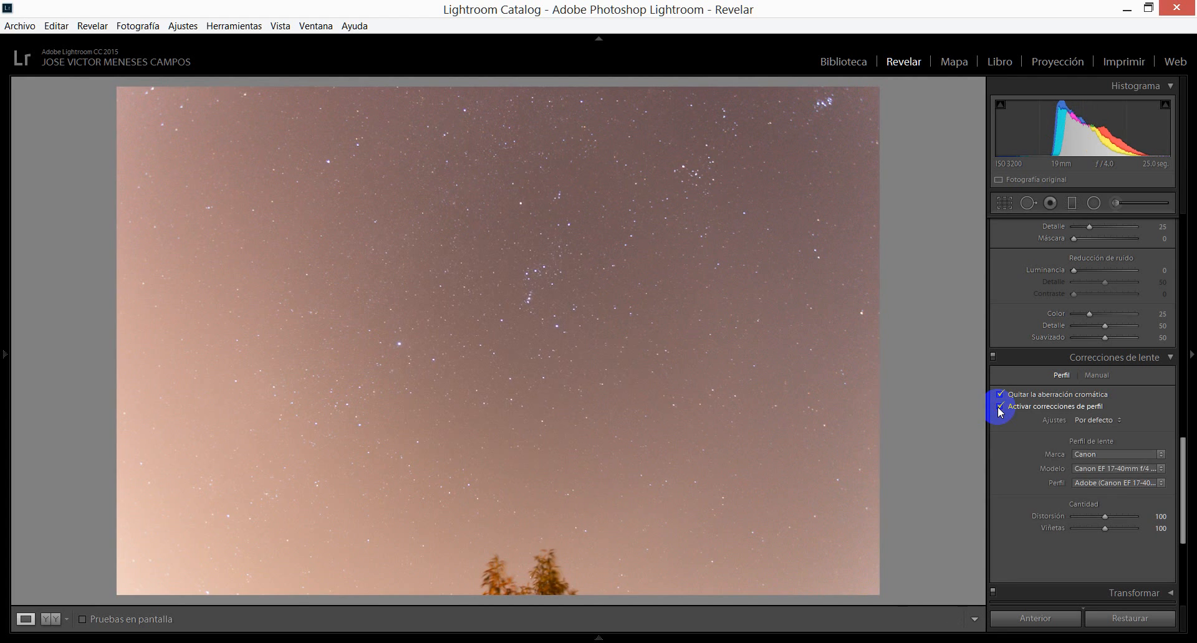
pyautogui.click(999, 405)
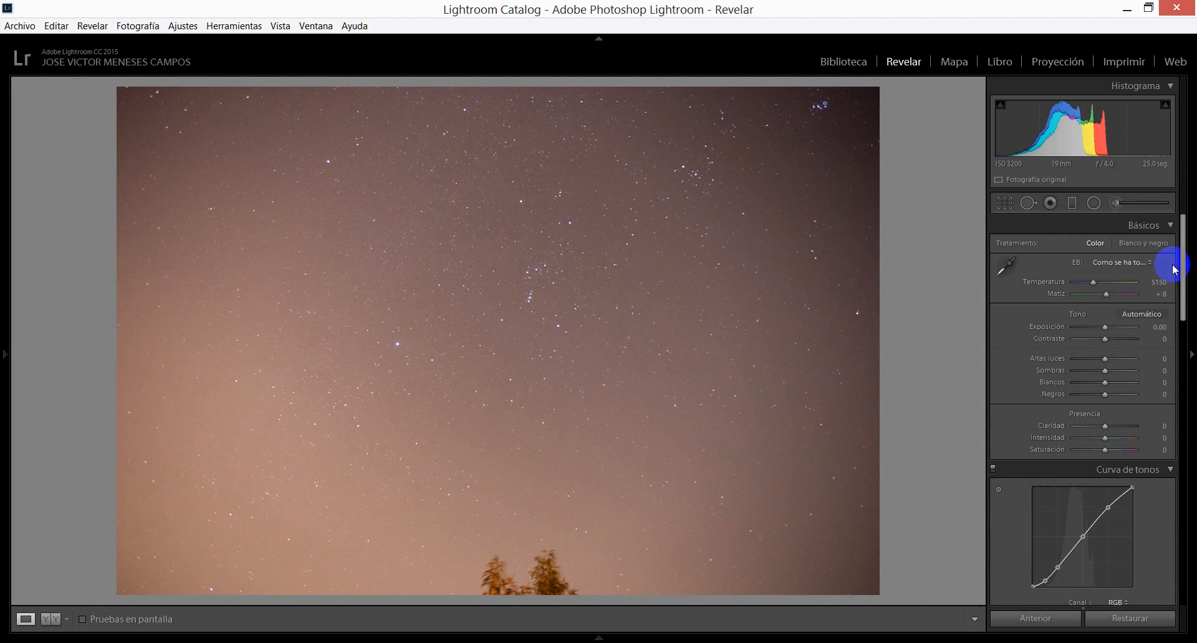
pyautogui.moveTo(1092, 284)
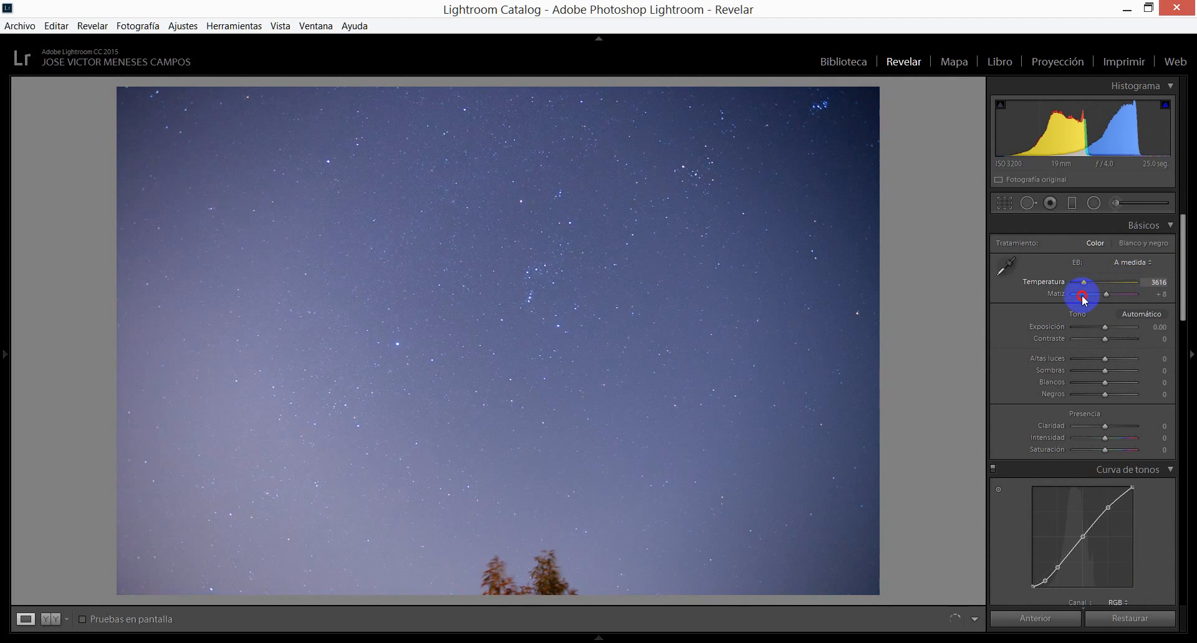
# Step: Cycle the WB presets As Shot, Auto, Shade, Tungsten, Fluorescent, ending on Flash
pyautogui.click(1133, 262)
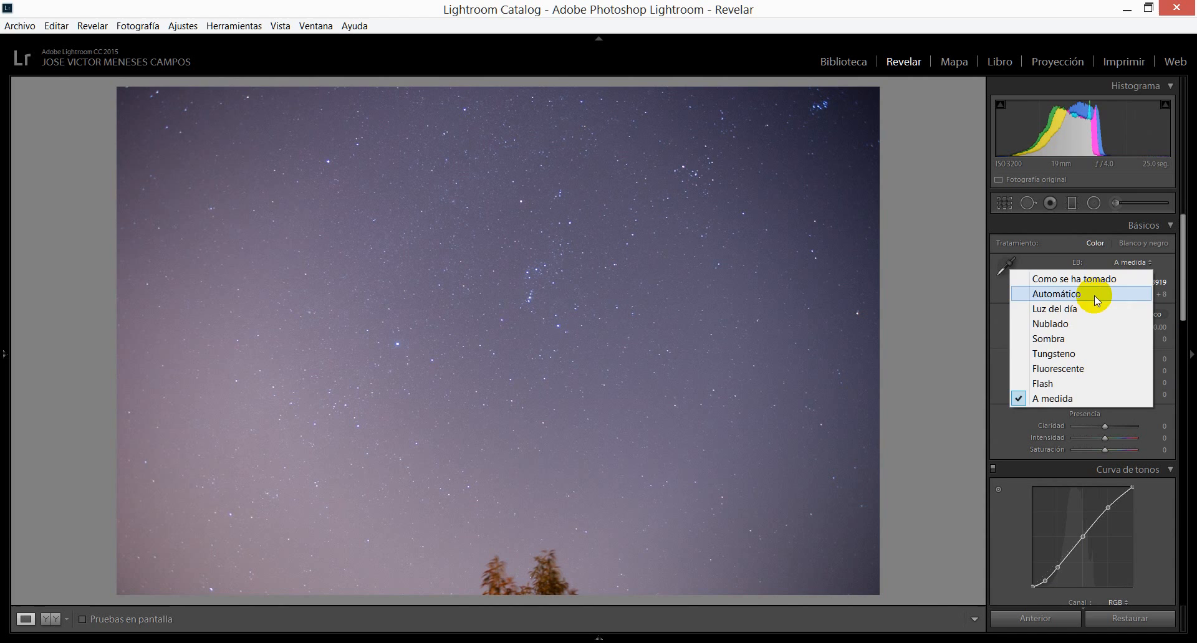
pyautogui.click(1074, 278)
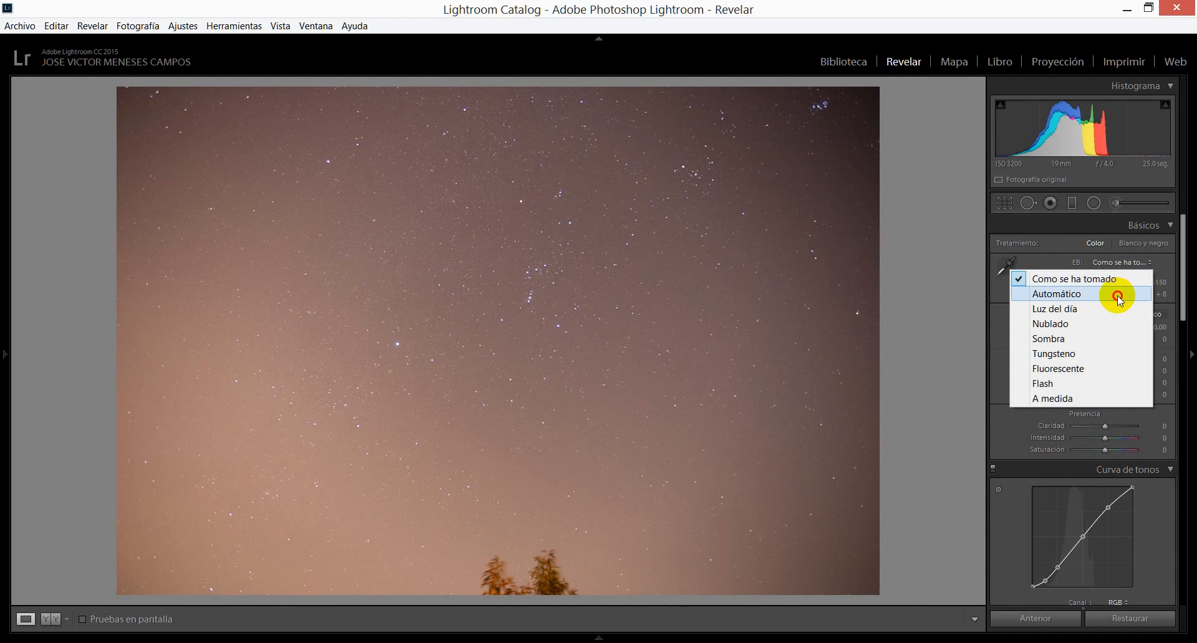
pyautogui.click(1057, 293)
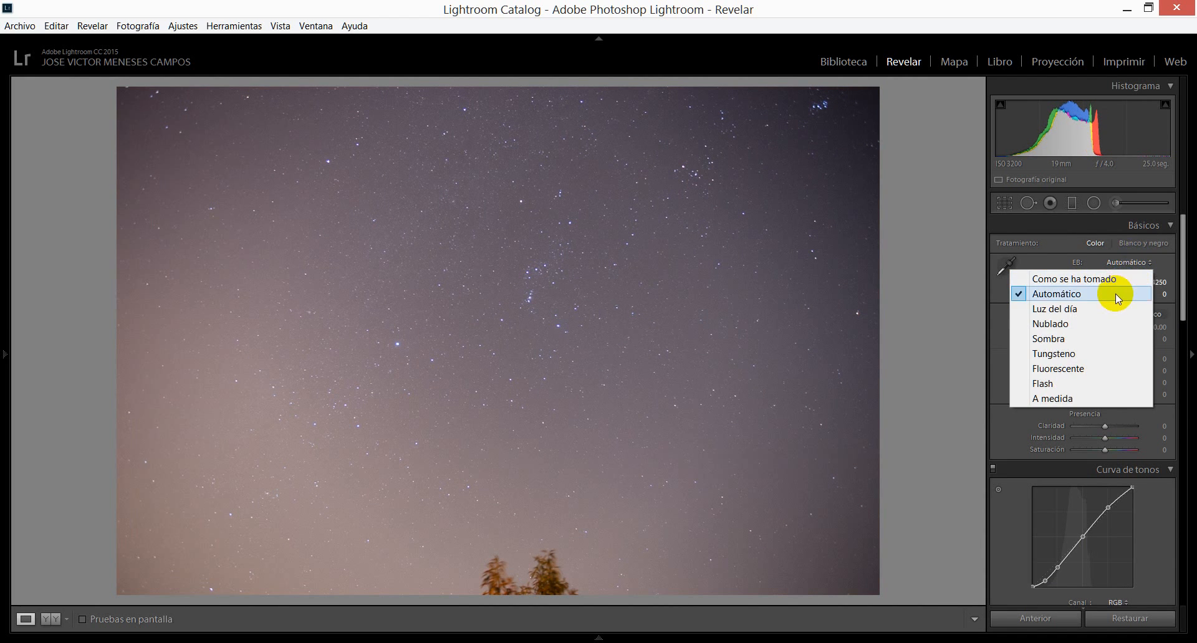
pyautogui.click(1051, 323)
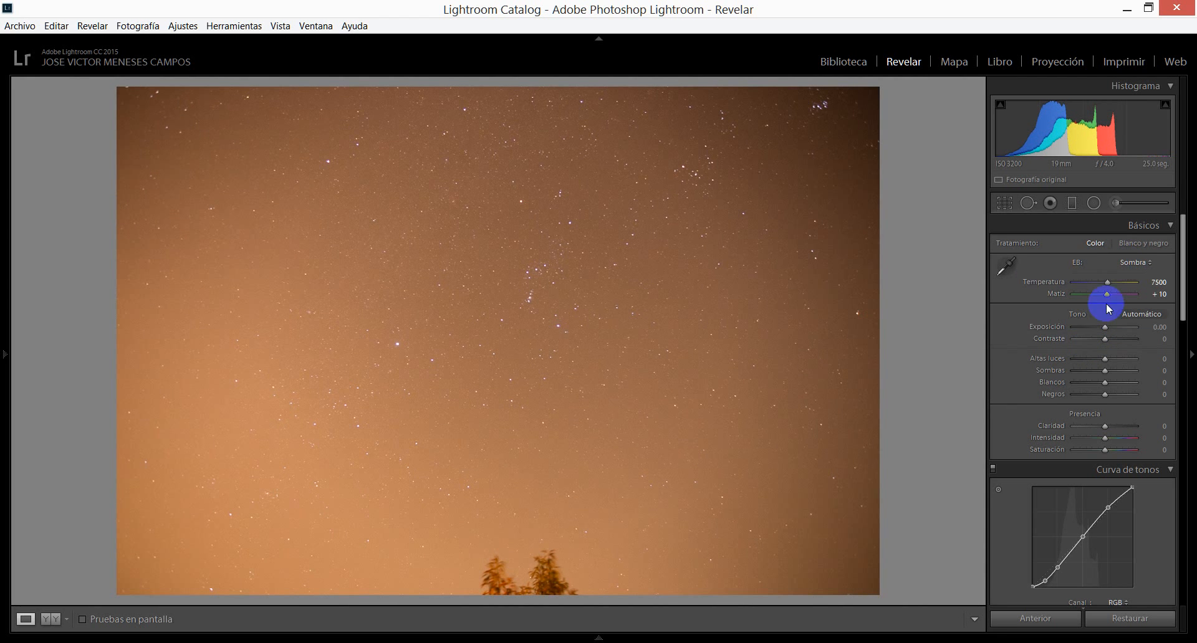
pyautogui.click(1133, 263)
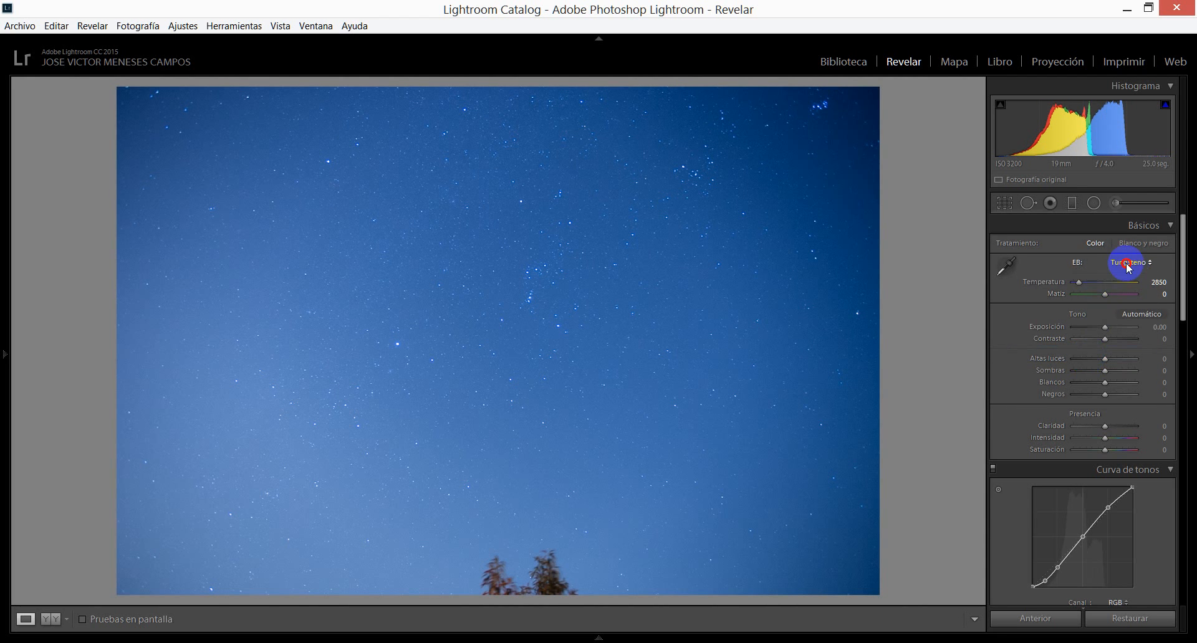
pyautogui.click(1128, 262)
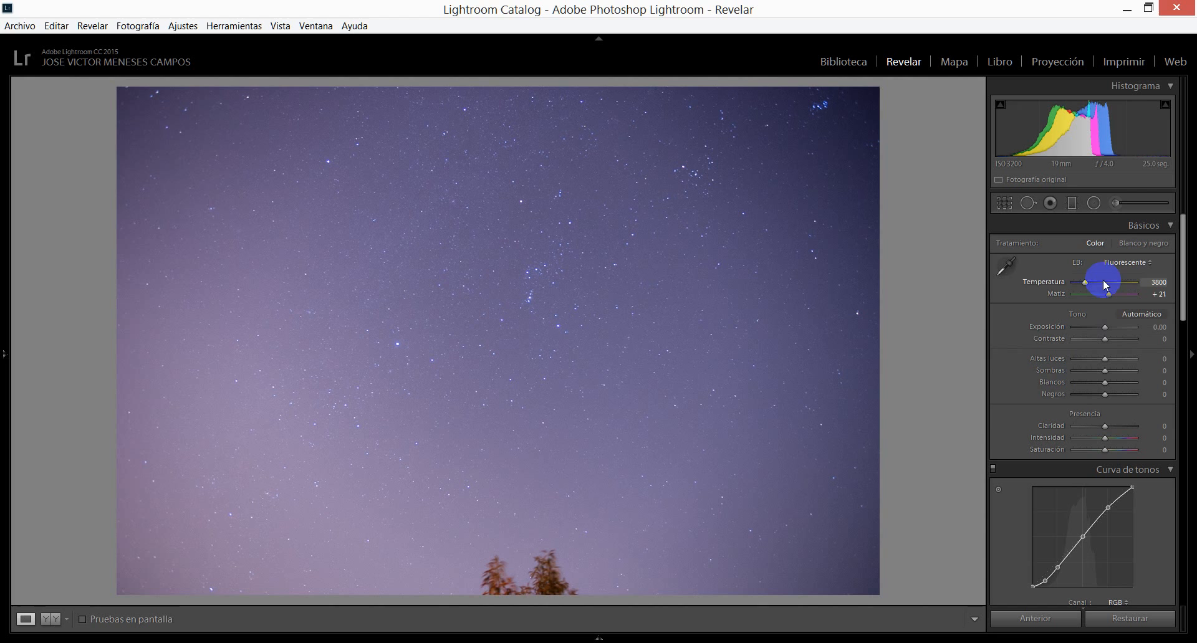
pyautogui.click(1128, 262)
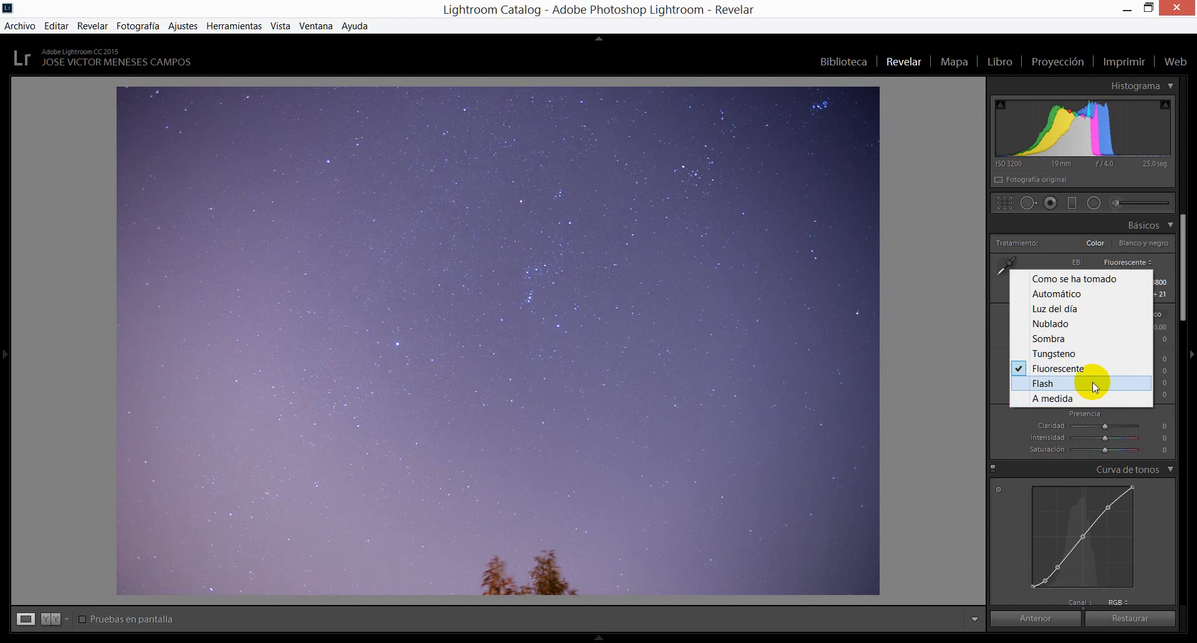
pyautogui.click(1043, 384)
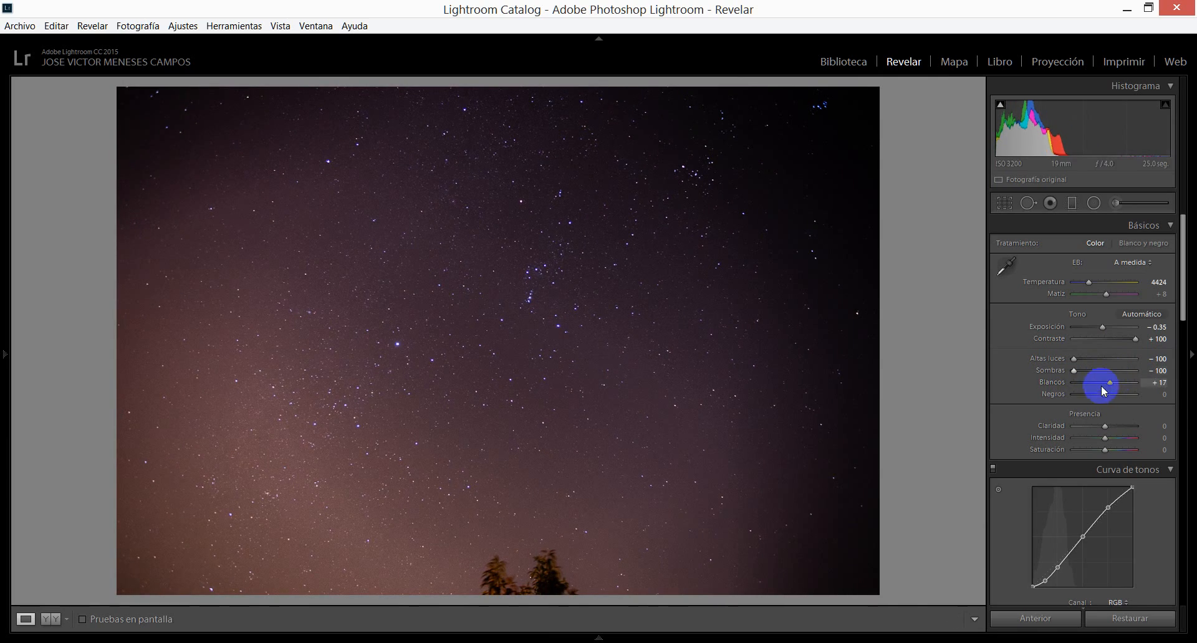
# Step: Adjust the Whites slider and push Saturation to +100 for vivid stars
pyautogui.moveTo(1102, 383); pyautogui.dragTo(1084, 383)
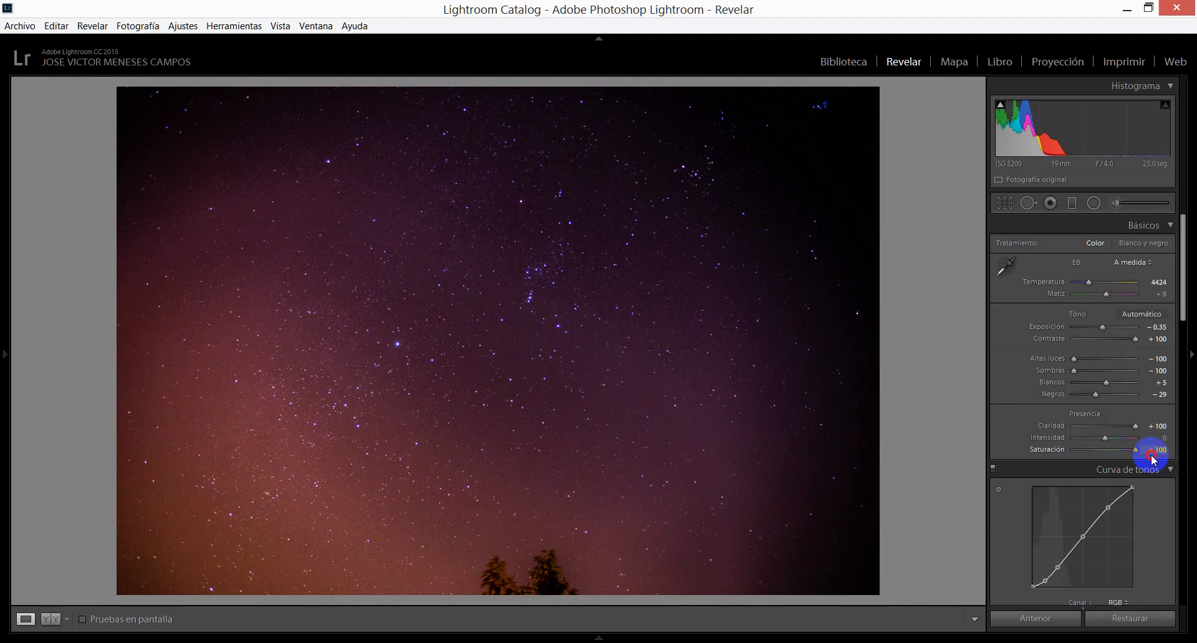
pyautogui.moveTo(1125, 437); pyautogui.dragTo(1092, 437)
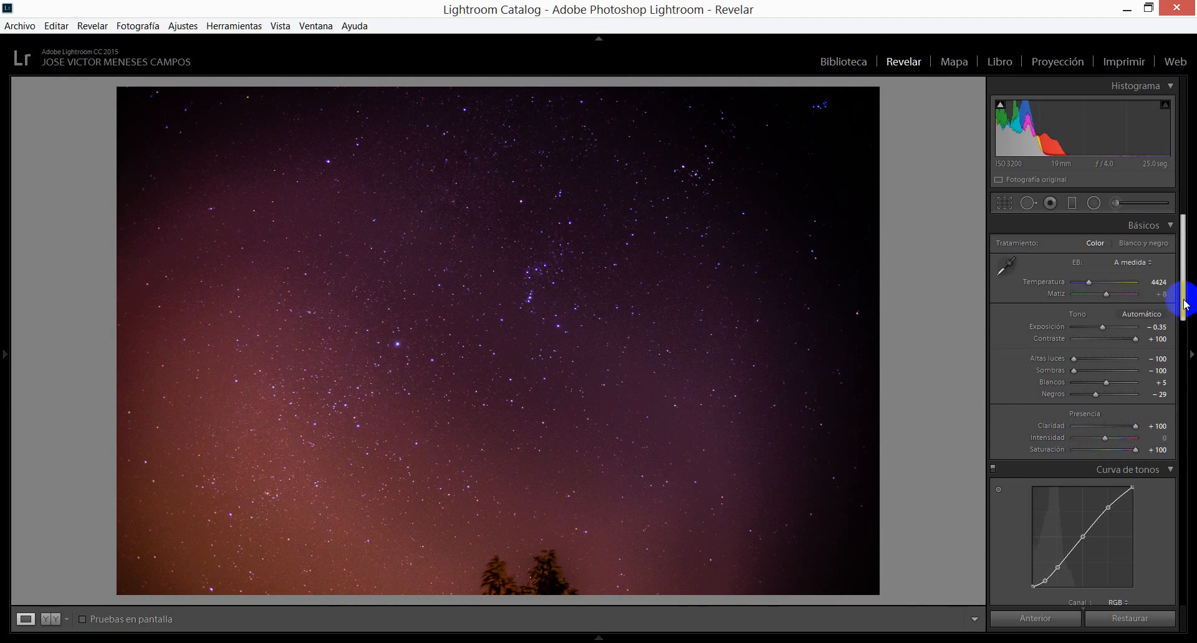
pyautogui.scroll(-3)
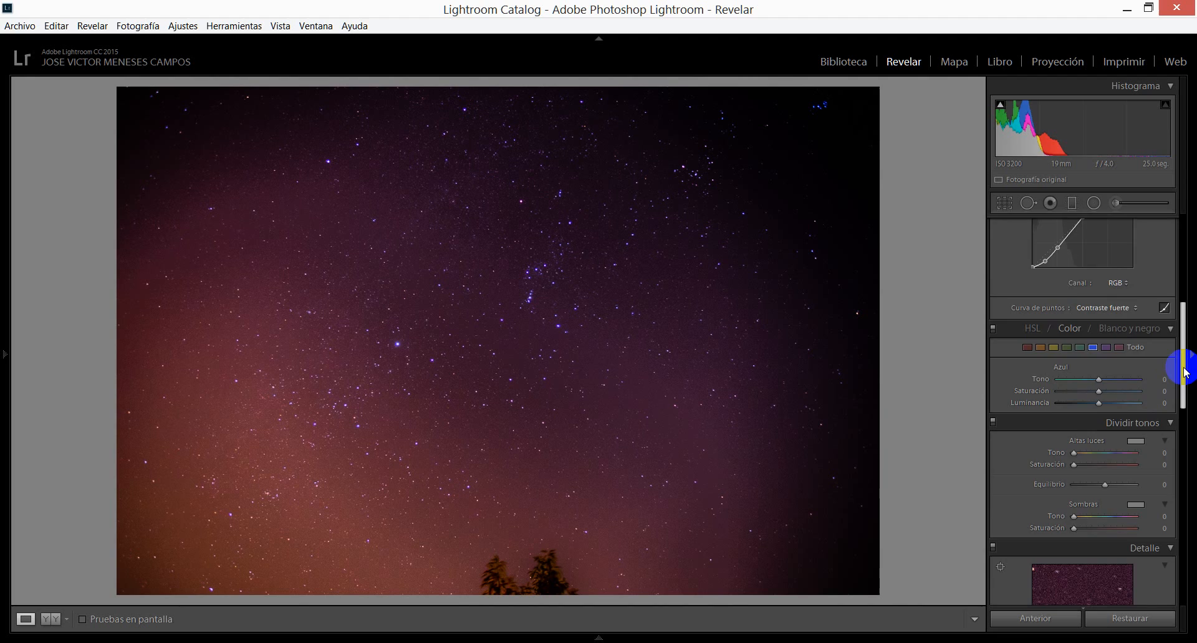
pyautogui.scroll(-3)
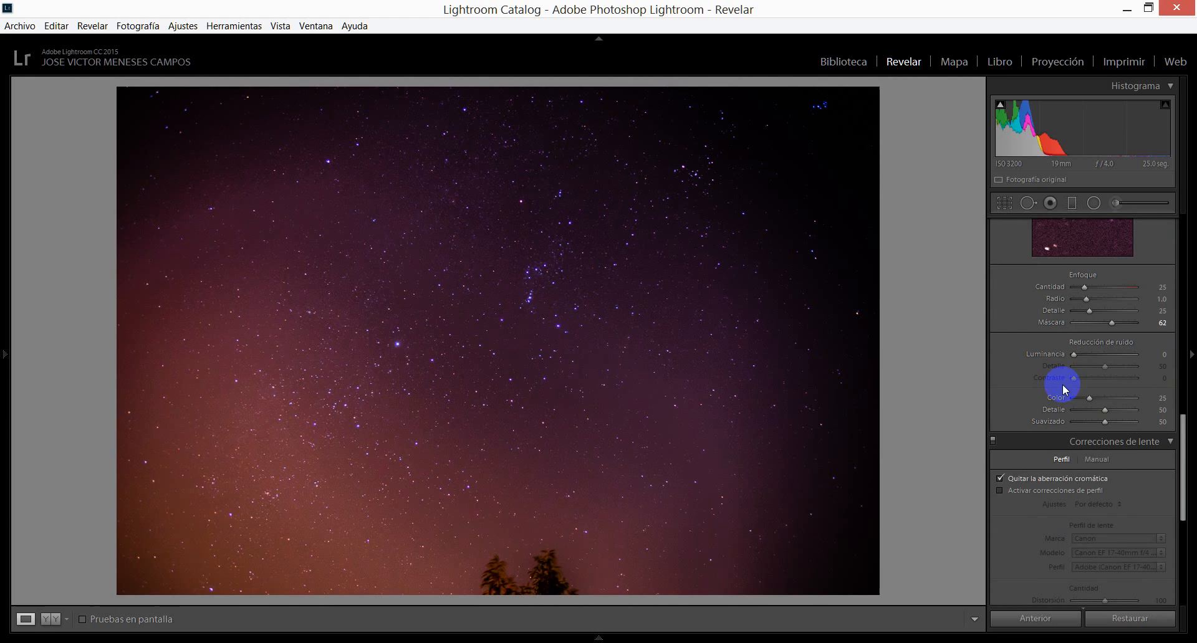
pyautogui.moveTo(1074, 358)
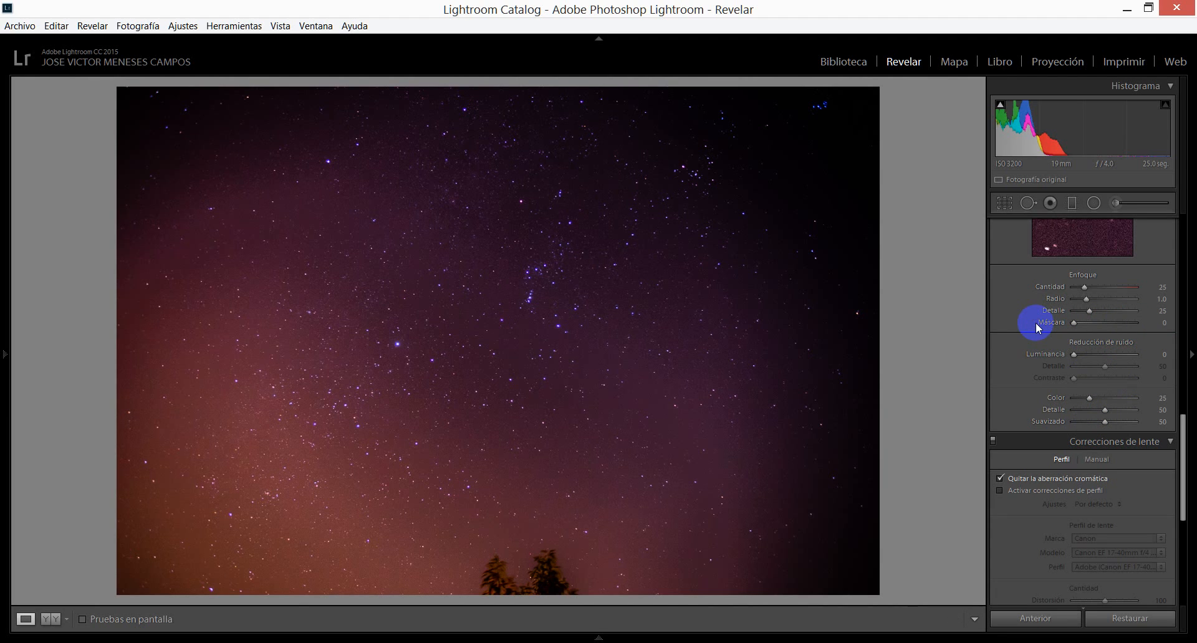
pyautogui.moveTo(1074, 330)
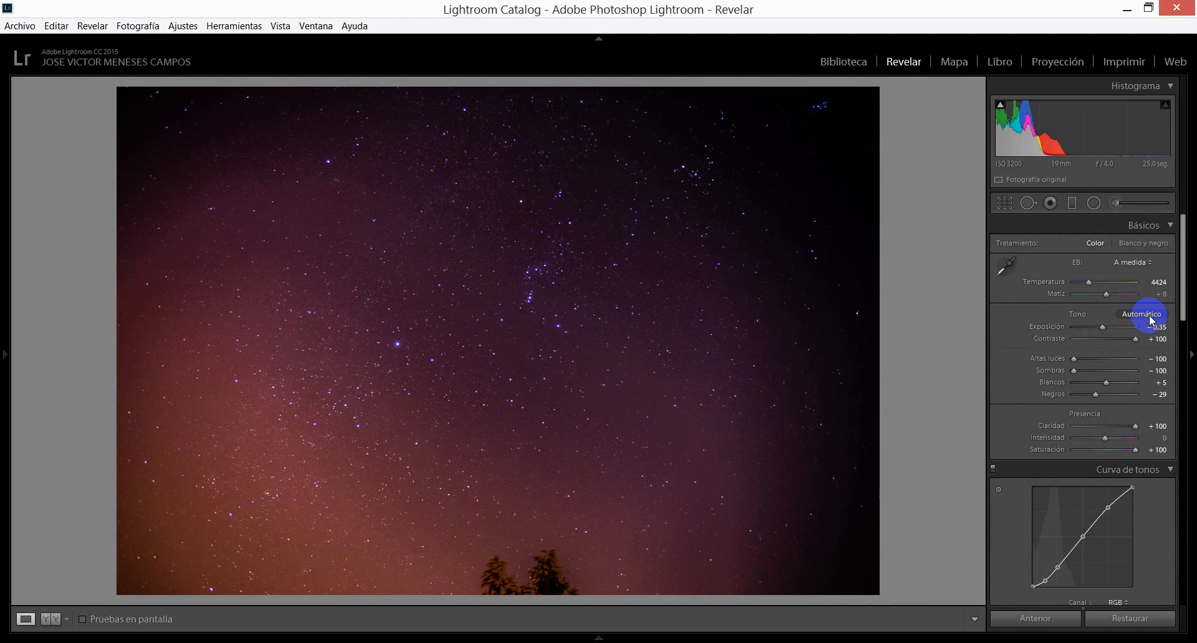
pyautogui.moveTo(1179, 303)
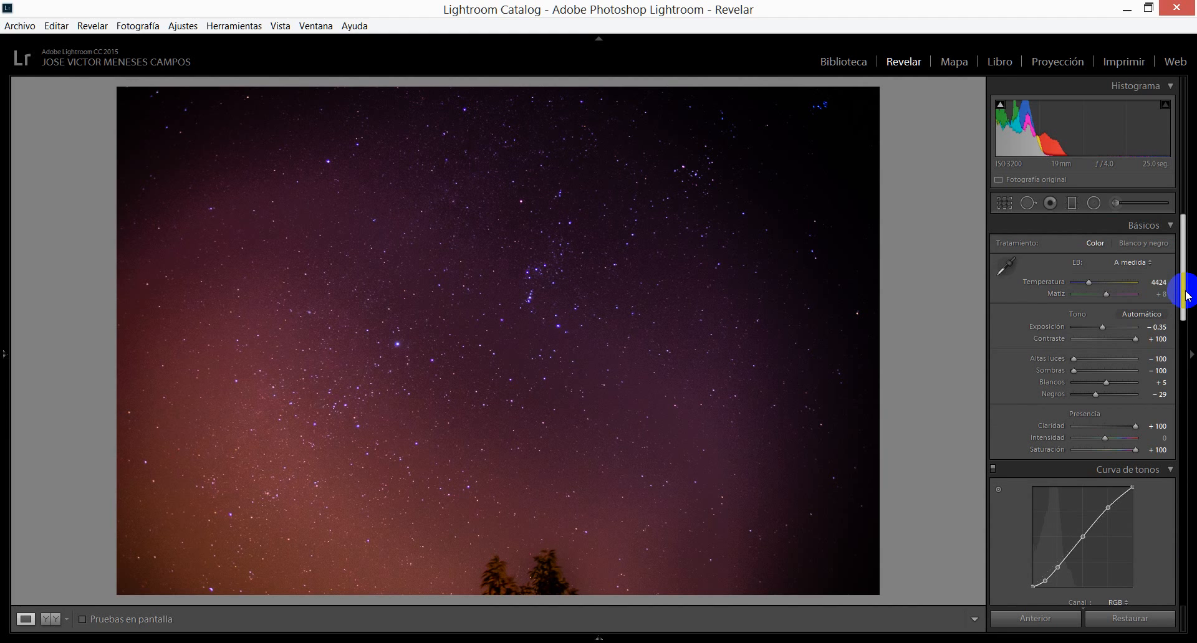
# Step: Drag Red saturation in HSL down to about -98, then restore it to 0
pyautogui.scroll(-3)
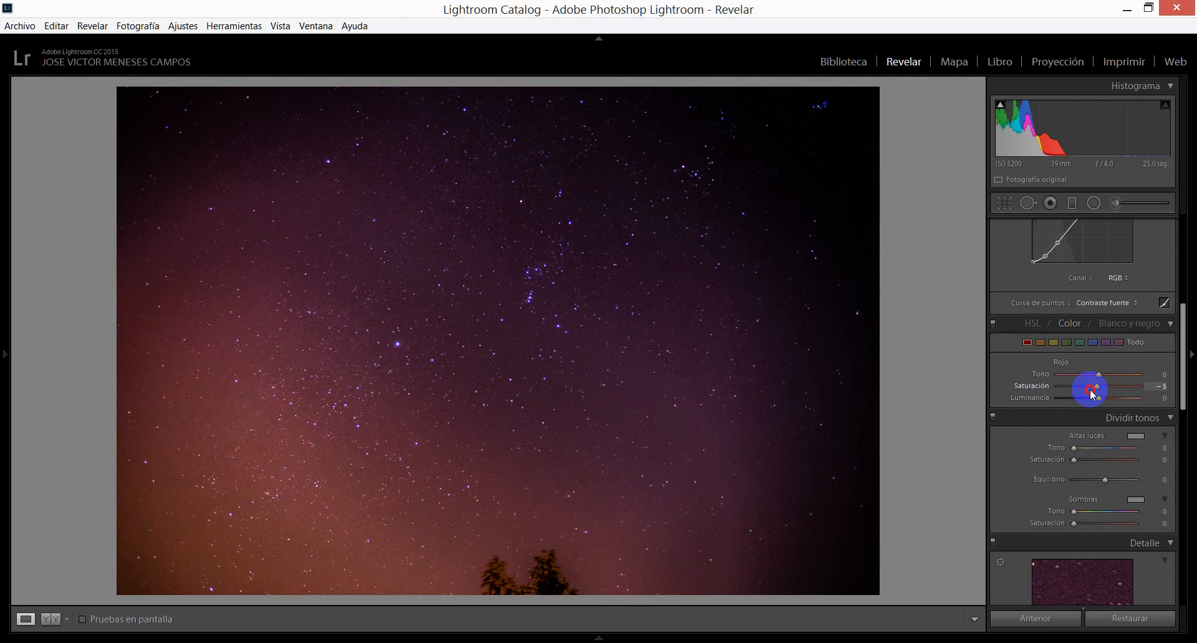
pyautogui.moveTo(1091, 391); pyautogui.dragTo(1045, 391)
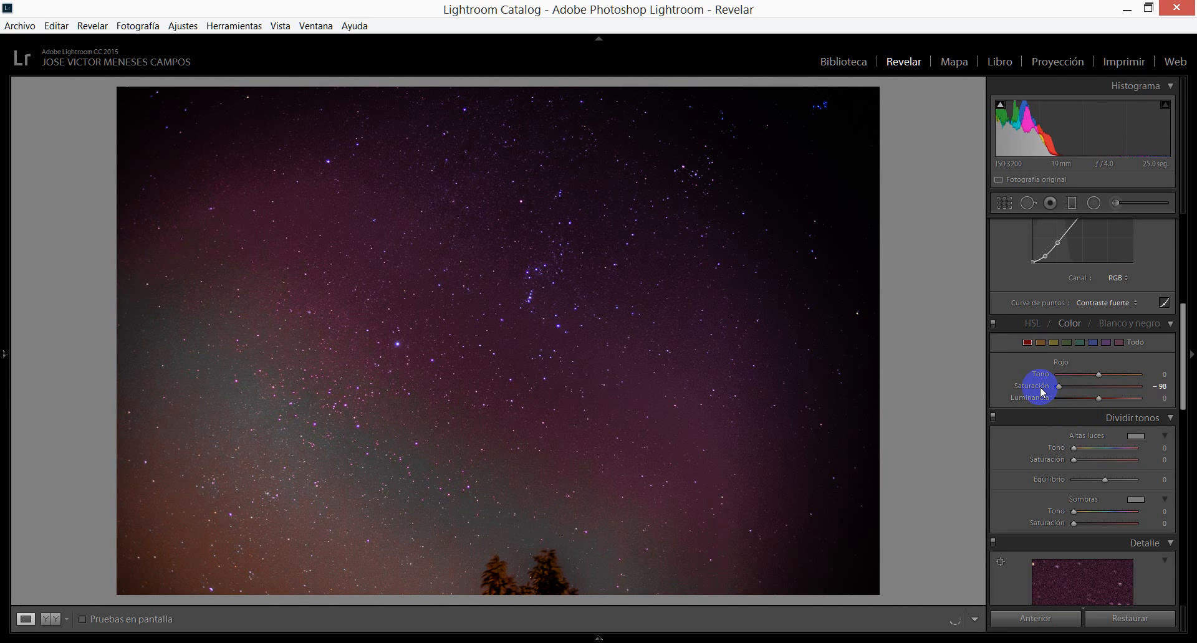
pyautogui.scroll(-3)
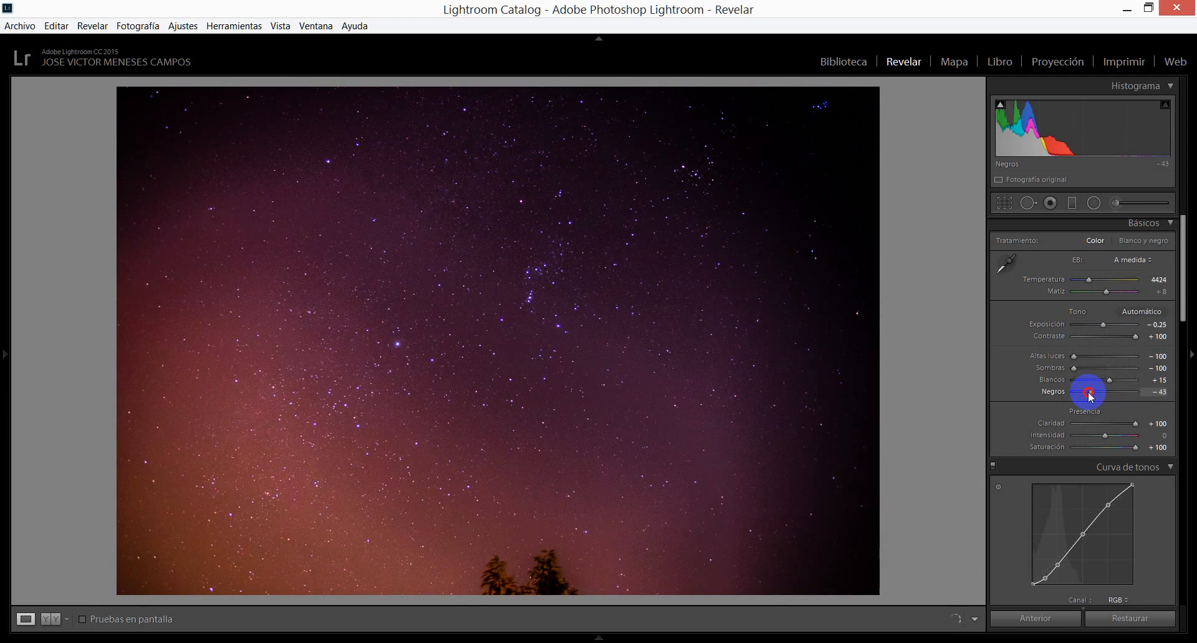
# Step: Set Exposure -0.25, Whites +15, Blacks -54, then select the Adjustment Brush
pyautogui.scroll(-3)
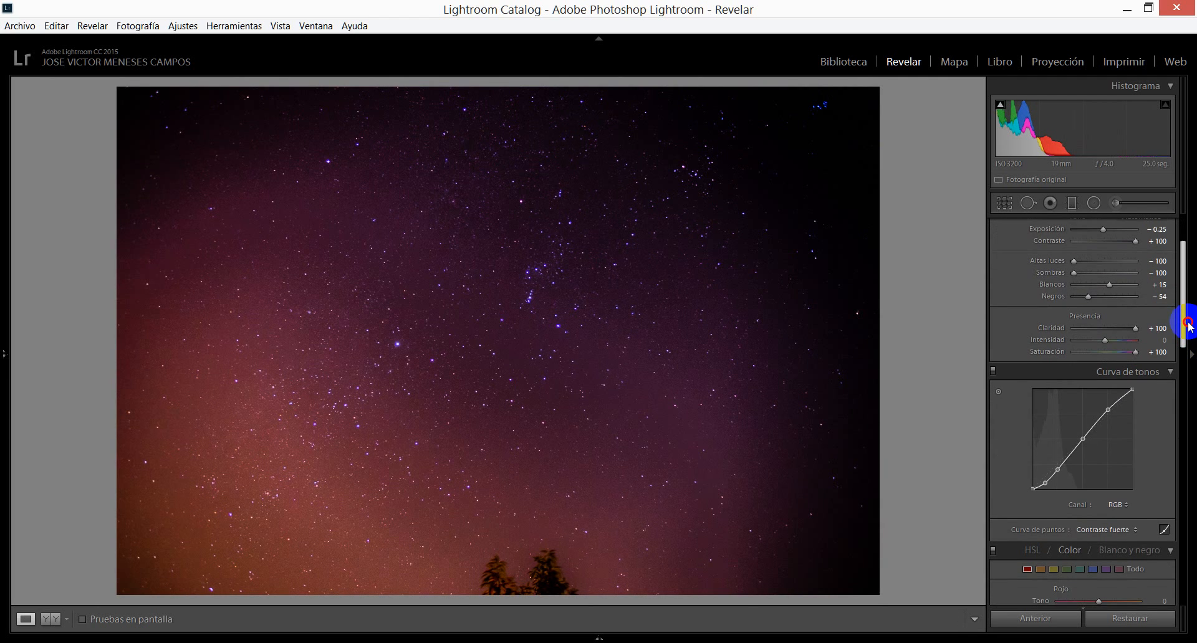
pyautogui.scroll(-3)
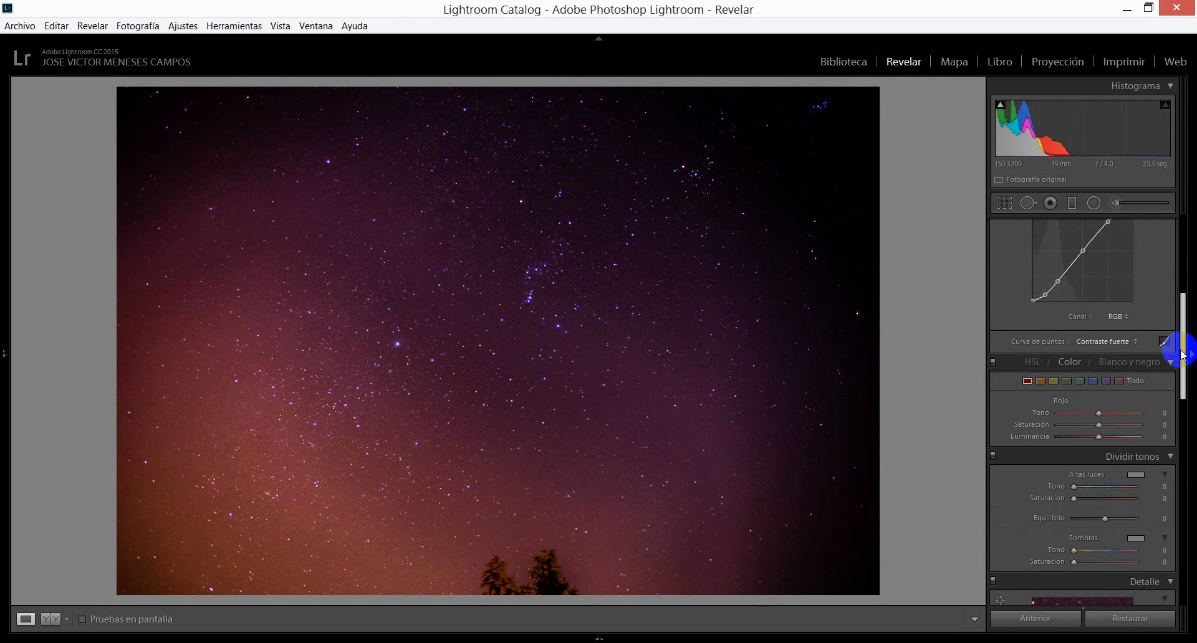
pyautogui.scroll(-3)
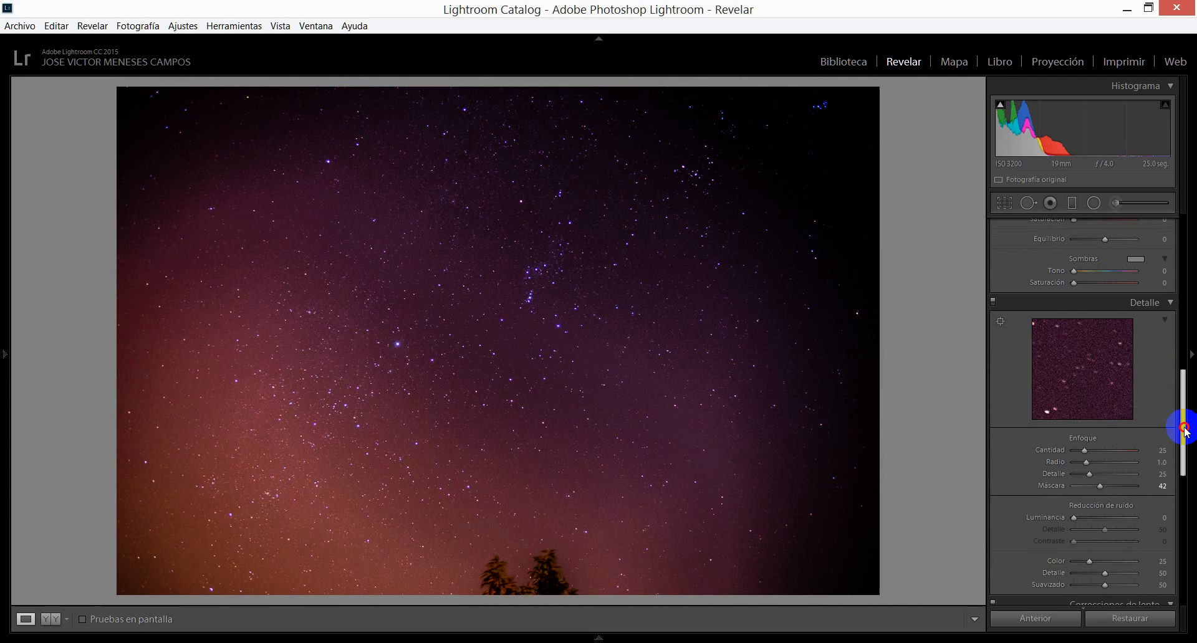
pyautogui.scroll(3)
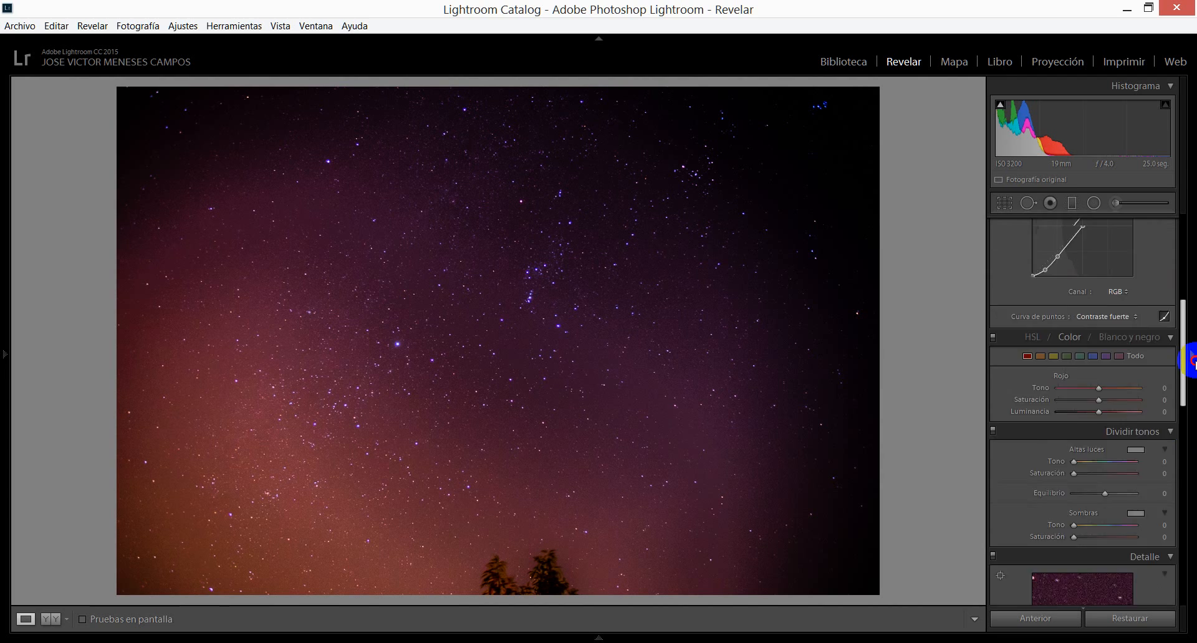
pyautogui.scroll(3)
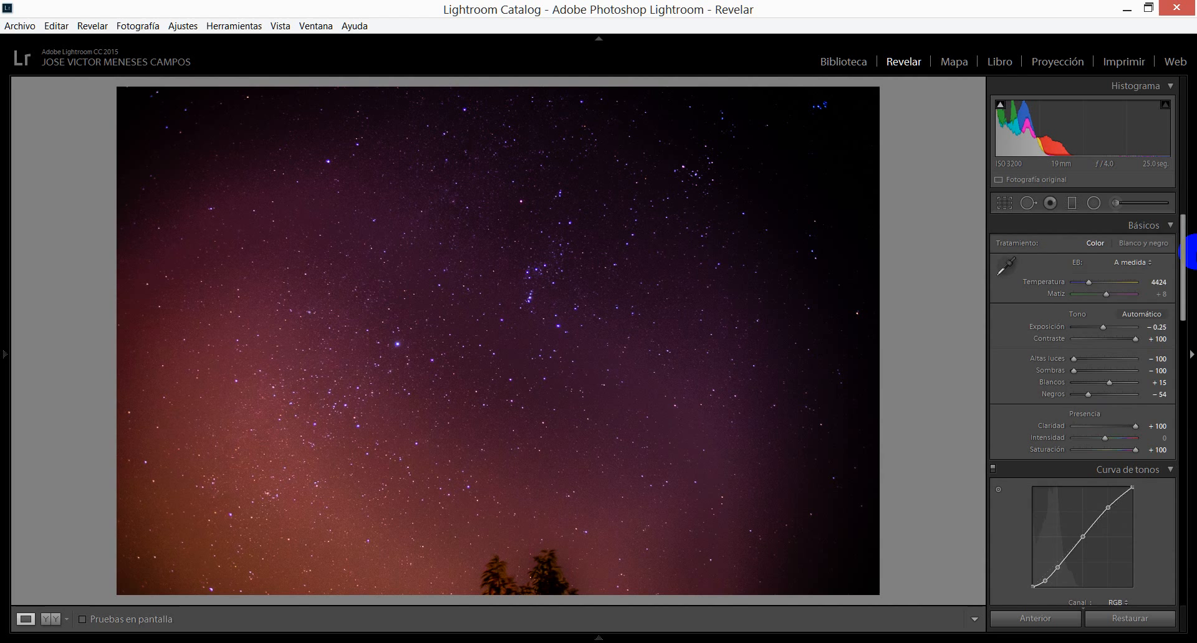
pyautogui.click(1114, 204)
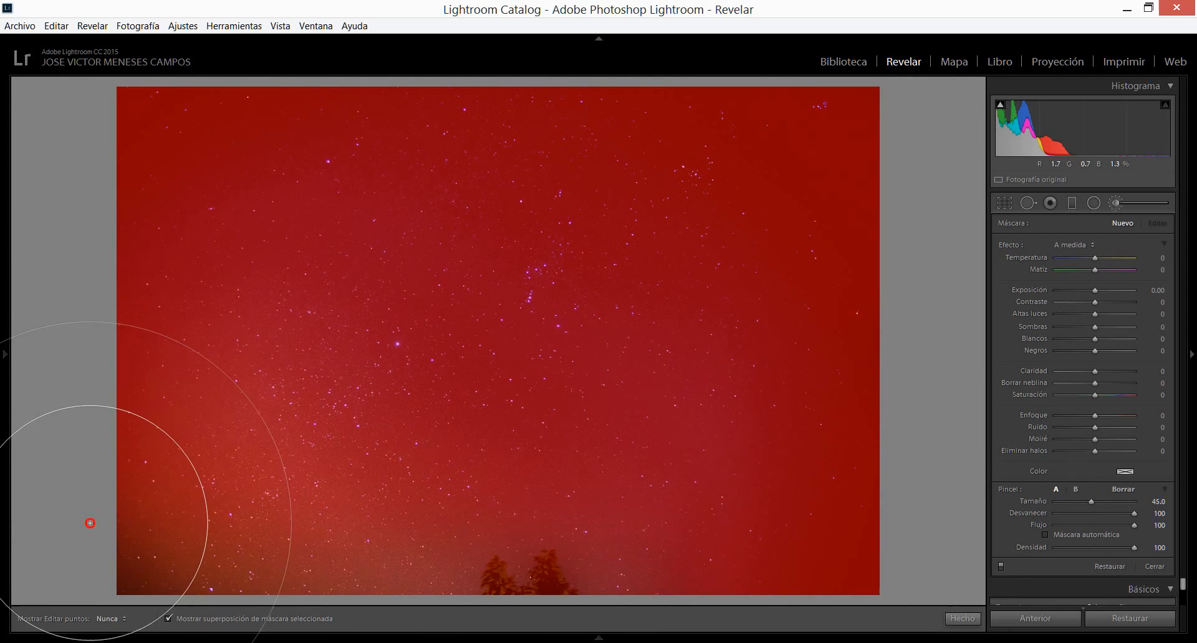
# Step: Paint the first brush stroke on the upper sky with the red mask overlay showing
pyautogui.click(725, 183)
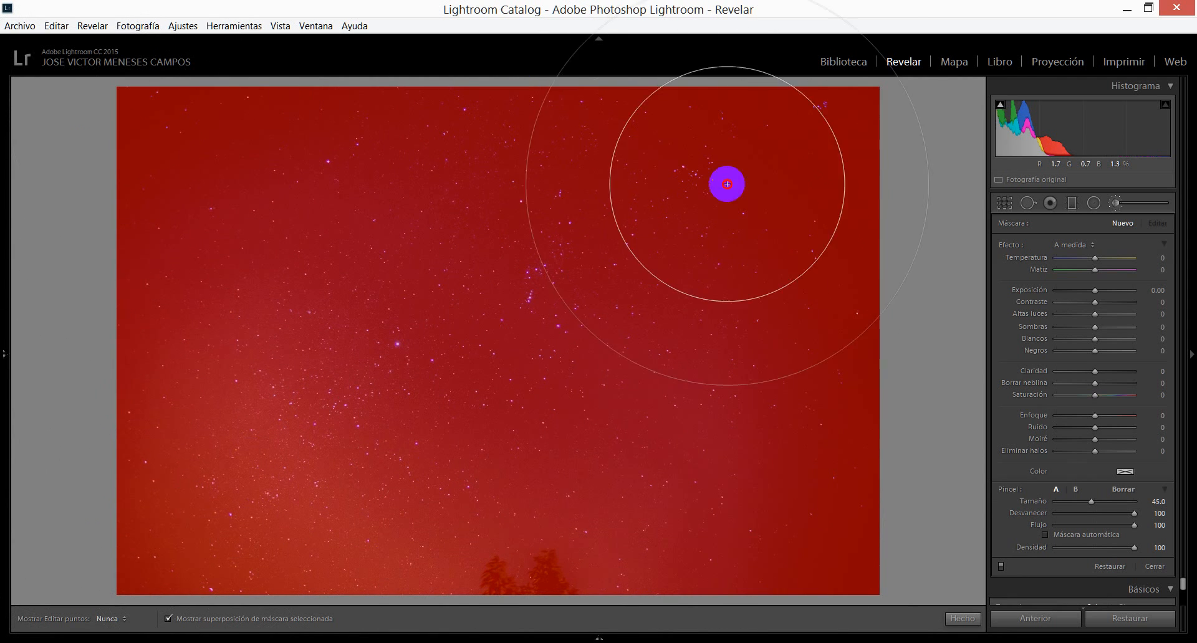